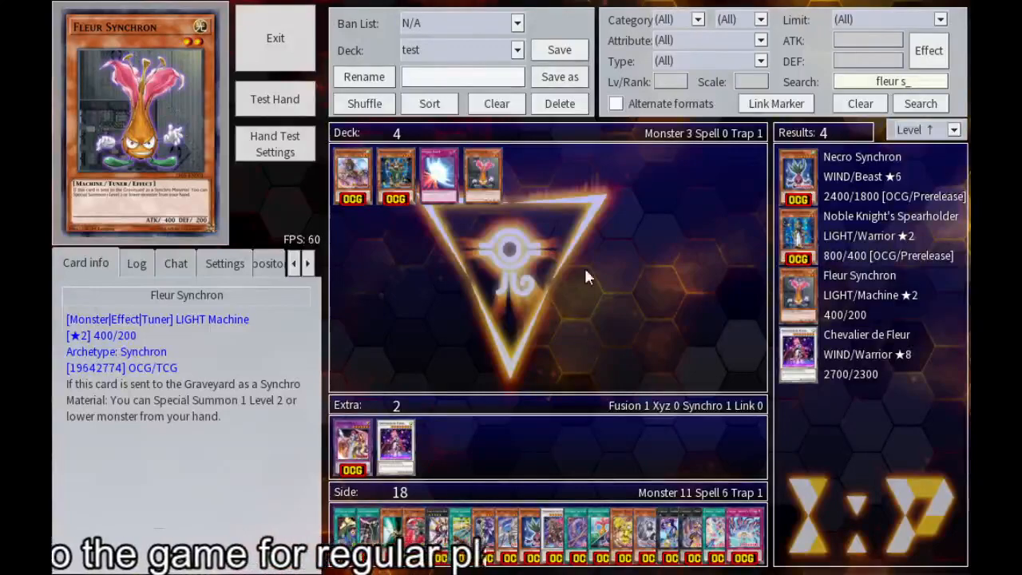
# Save the deck 'test' under the 2020.10 OCG Korea ban list and bring up Test Hand settings.
pyautogui.click(860, 102)
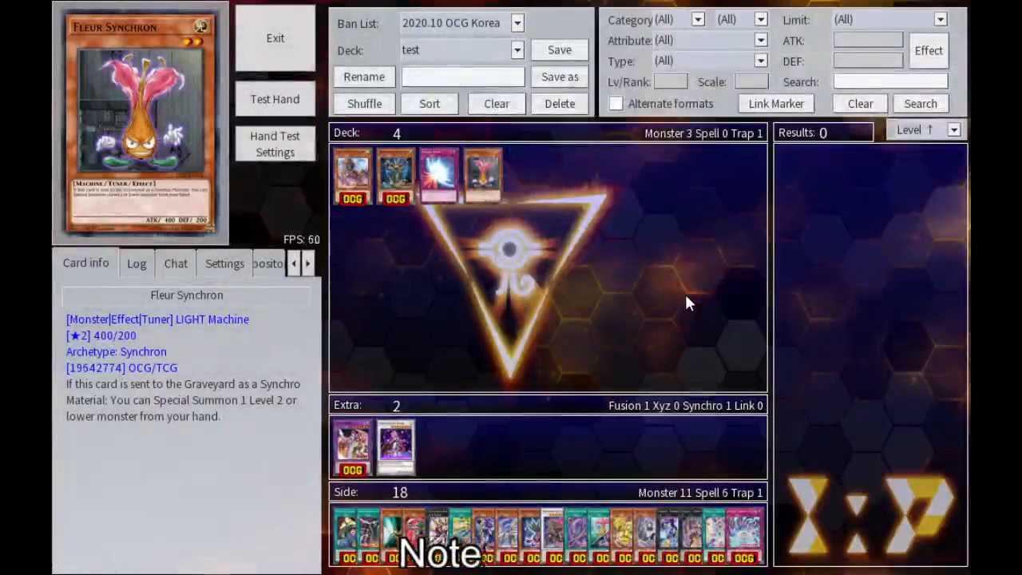
pyautogui.click(559, 50)
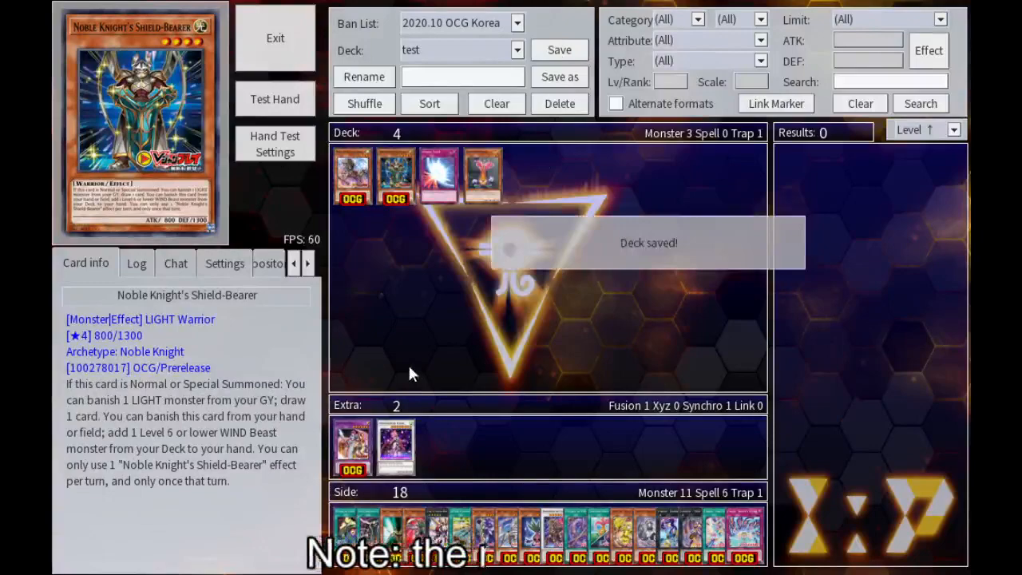
pyautogui.click(275, 99)
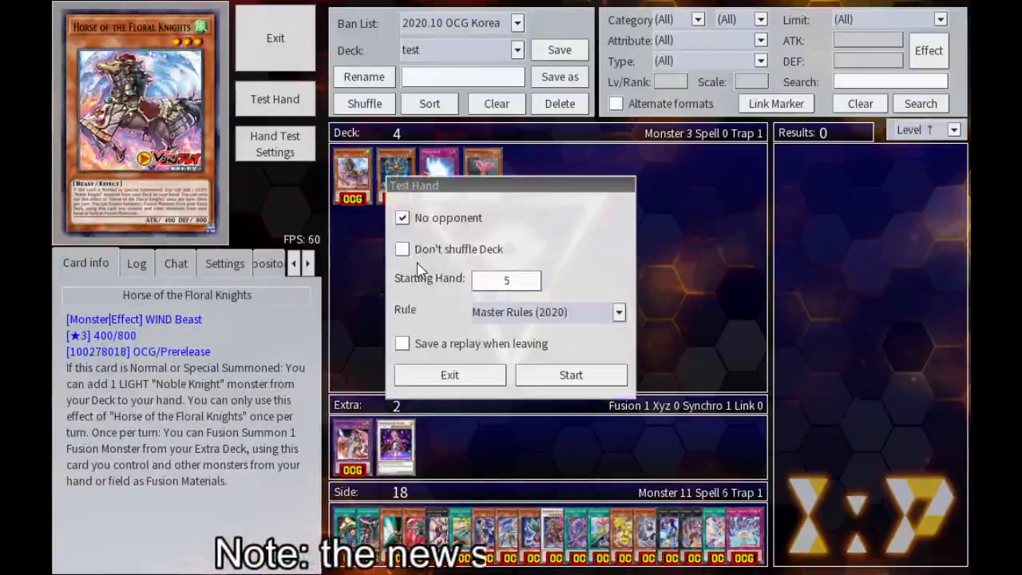
# Start the test duel with Don't shuffle Deck ticked and a starting hand of 4.
pyautogui.click(402, 249)
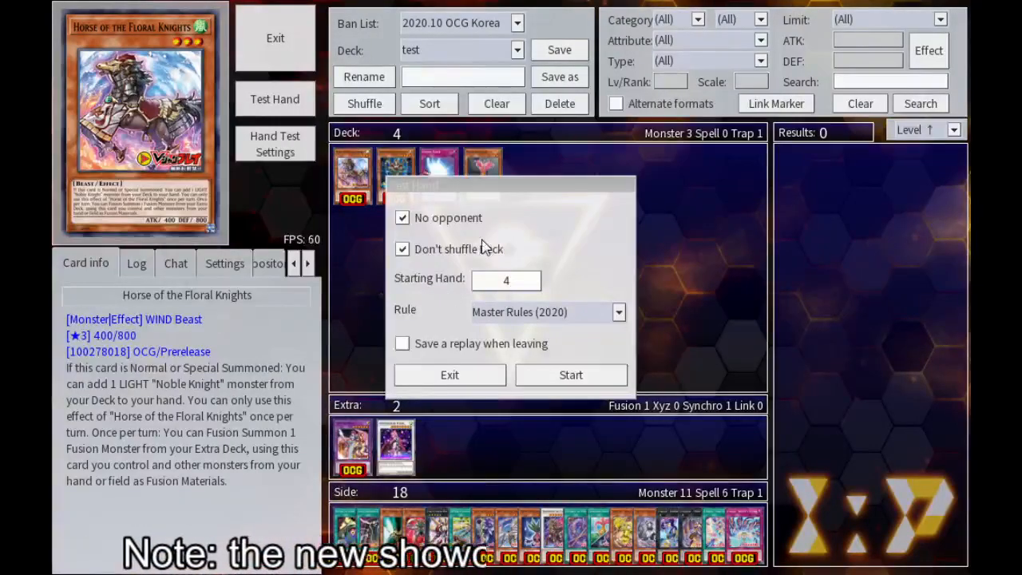
pyautogui.click(571, 374)
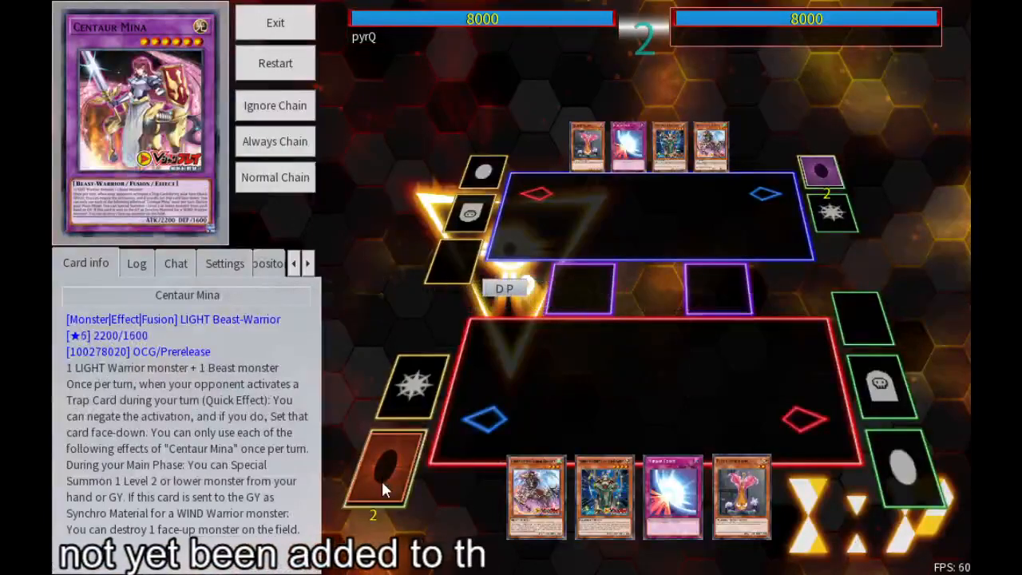
# Normal Summon a hand monster and confirm Centaur Mina's Graveyard trigger, dropping the opponent to 6200 LP.
pyautogui.click(709, 147)
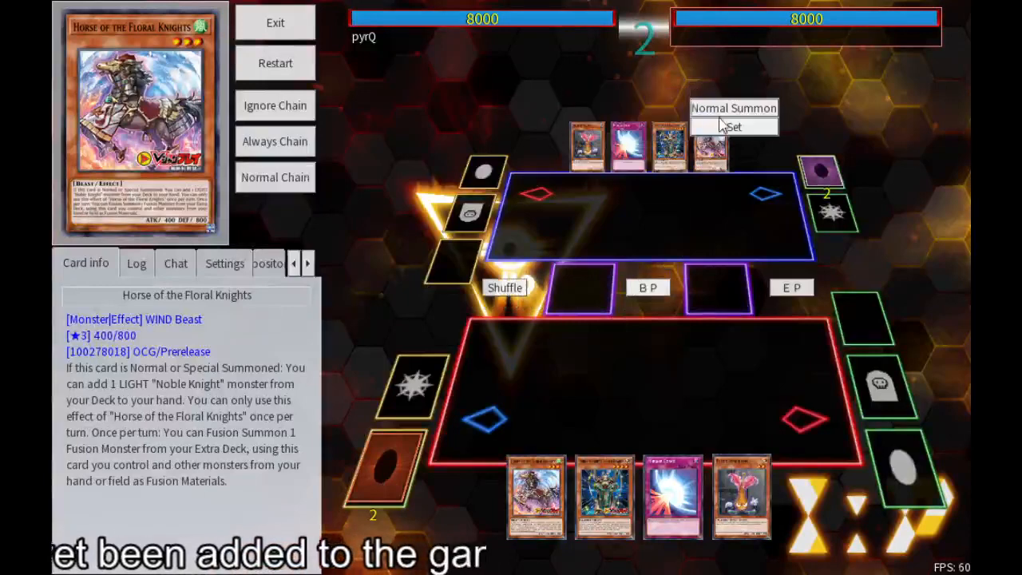
pyautogui.click(734, 126)
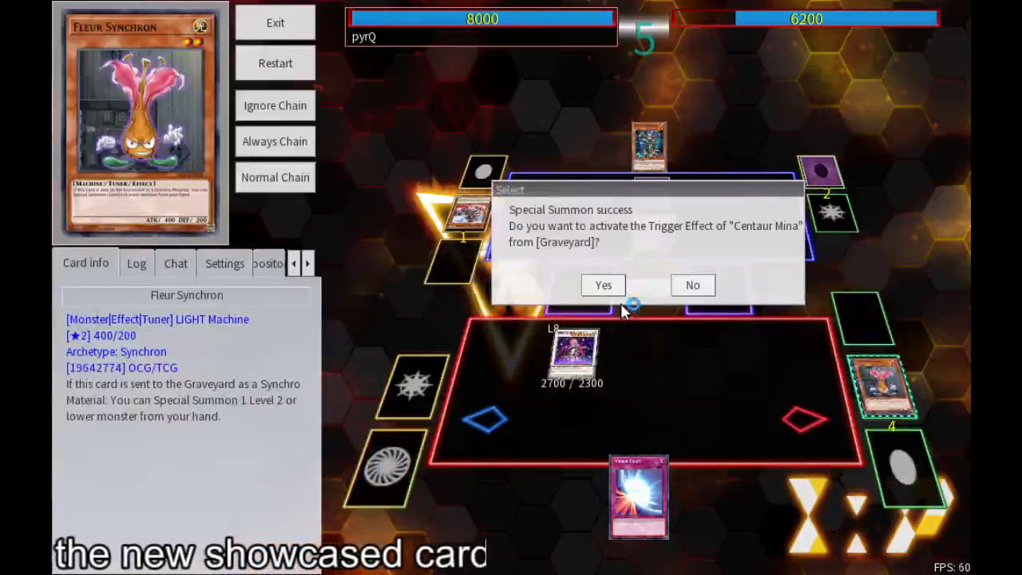
pyautogui.click(604, 284)
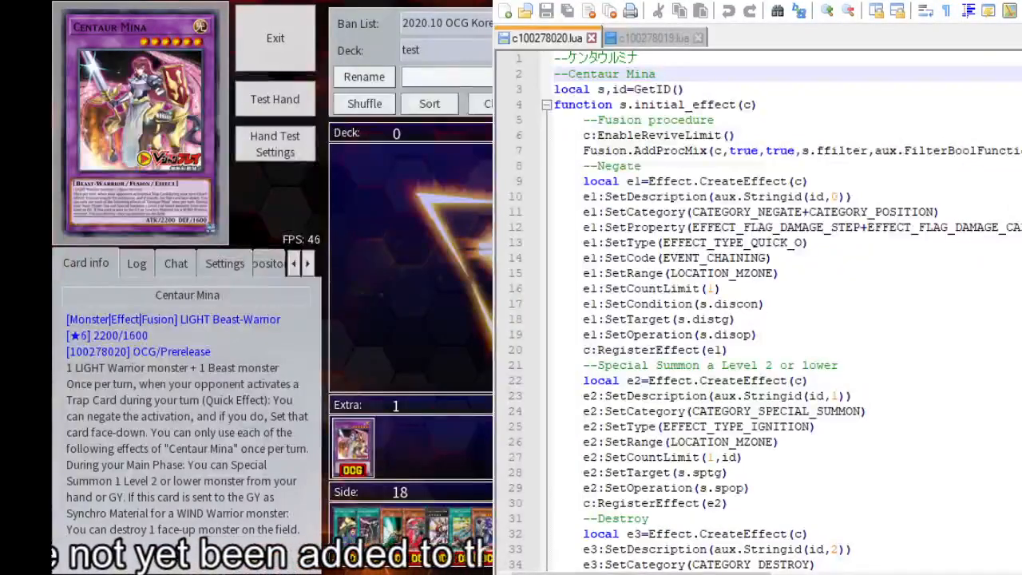
# Scroll through the c100278020.lua Centaur Mina script to review its effects.
pyautogui.scroll(-3)
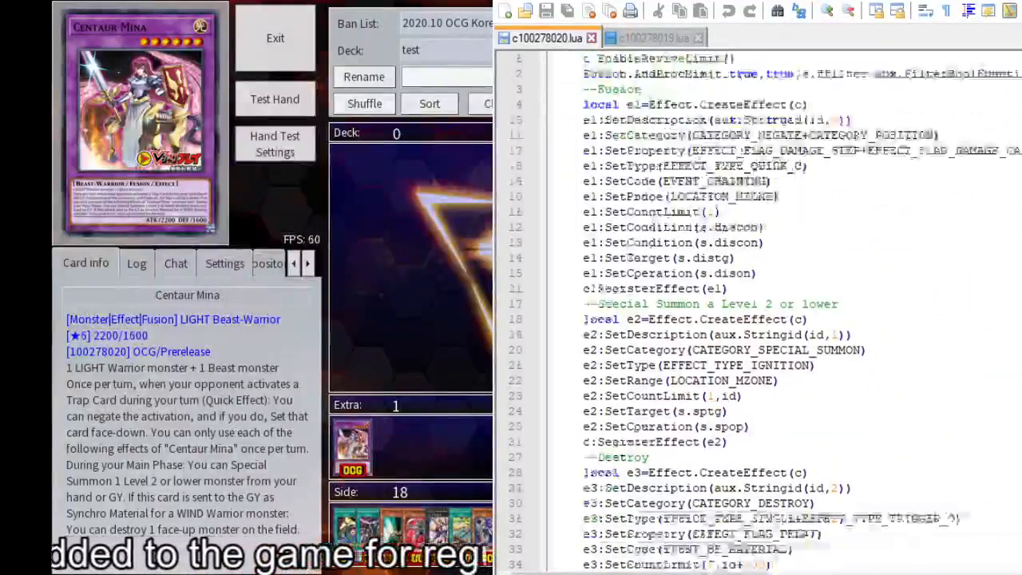
pyautogui.scroll(-3)
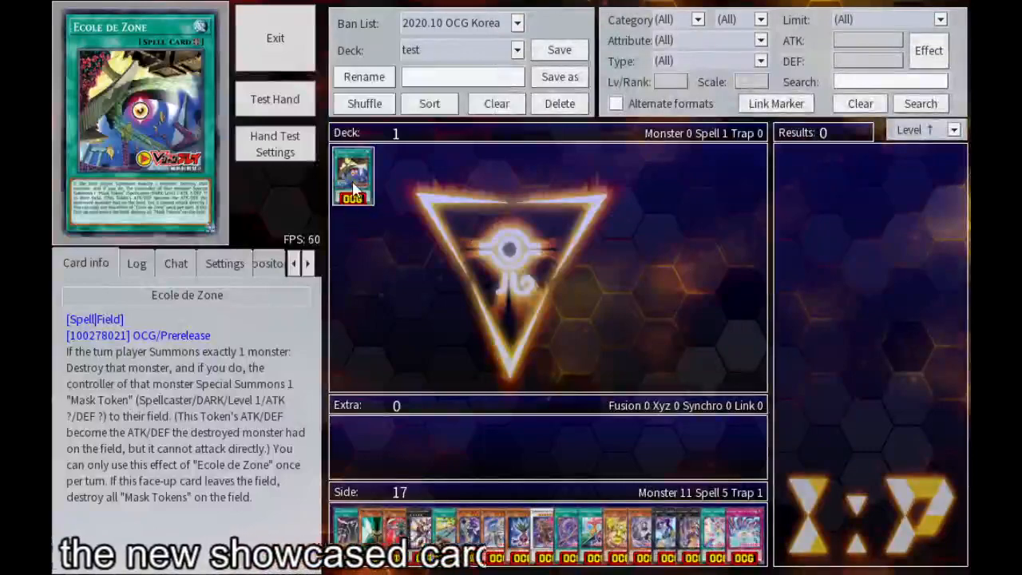
pyautogui.moveTo(86, 368)
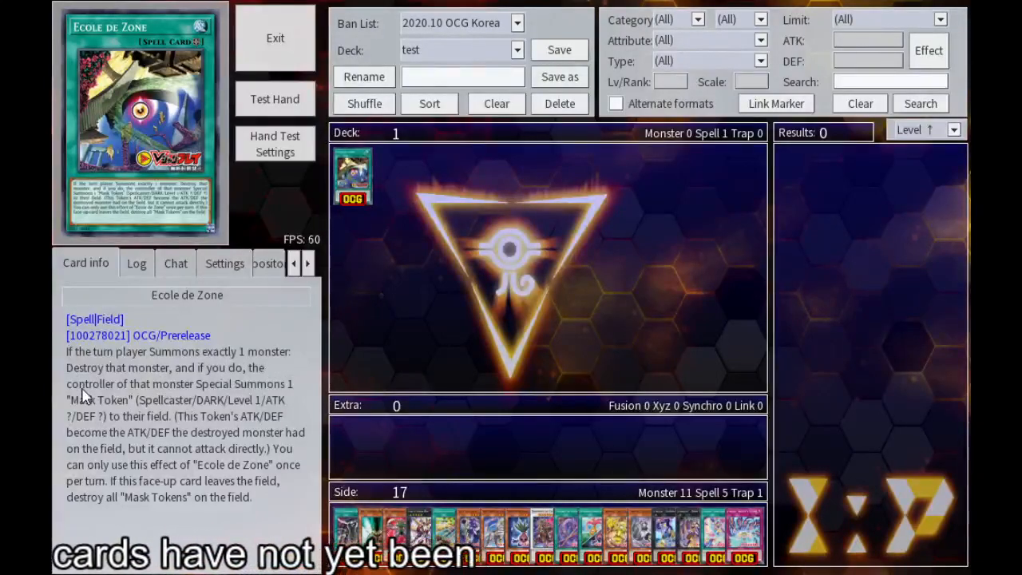
pyautogui.moveTo(207, 399)
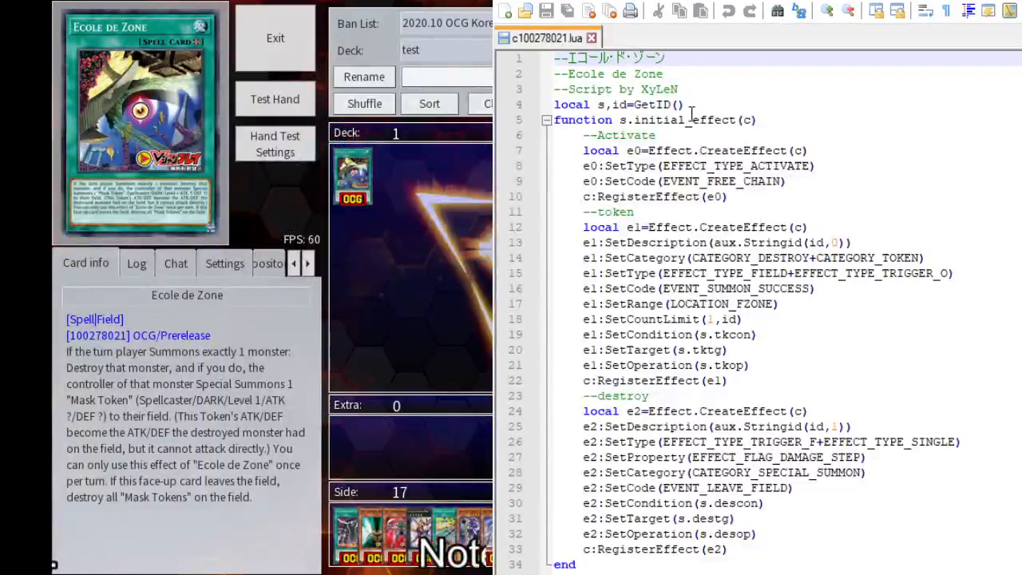
# Change e1's trigger type from EFFECT_TYPE_TRIGGER_O to EFFECT_TYPE_TRIGGER_F.
pyautogui.doubleClick(633, 150)
pyautogui.write('T')
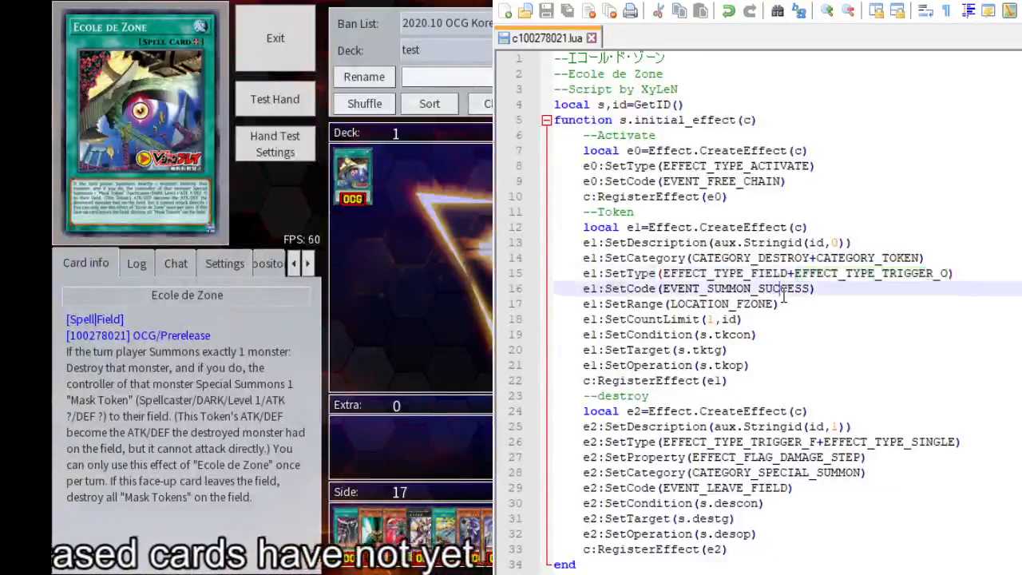
pyautogui.doubleClick(735, 288)
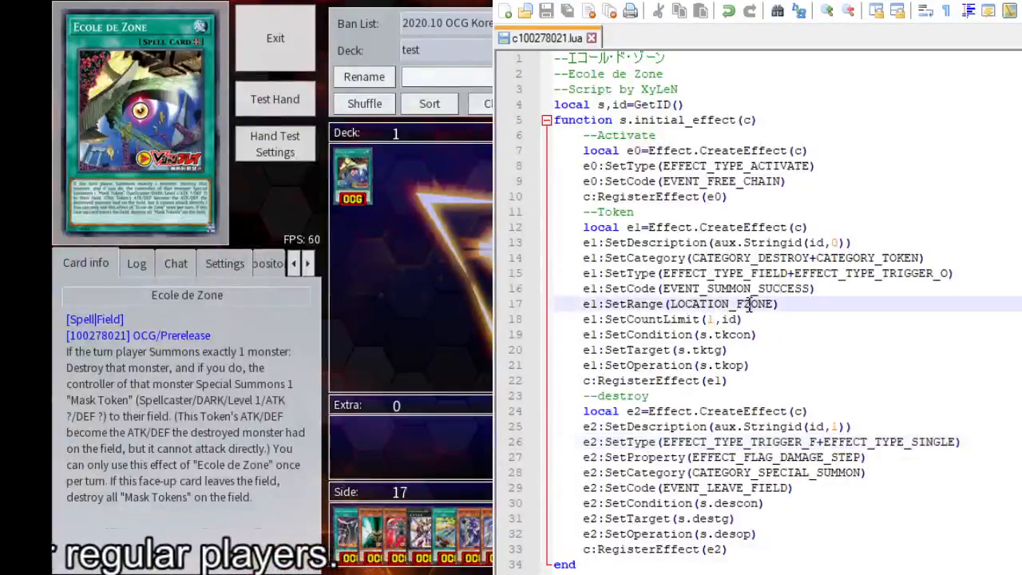
pyautogui.doubleClick(723, 304)
pyautogui.write('F')
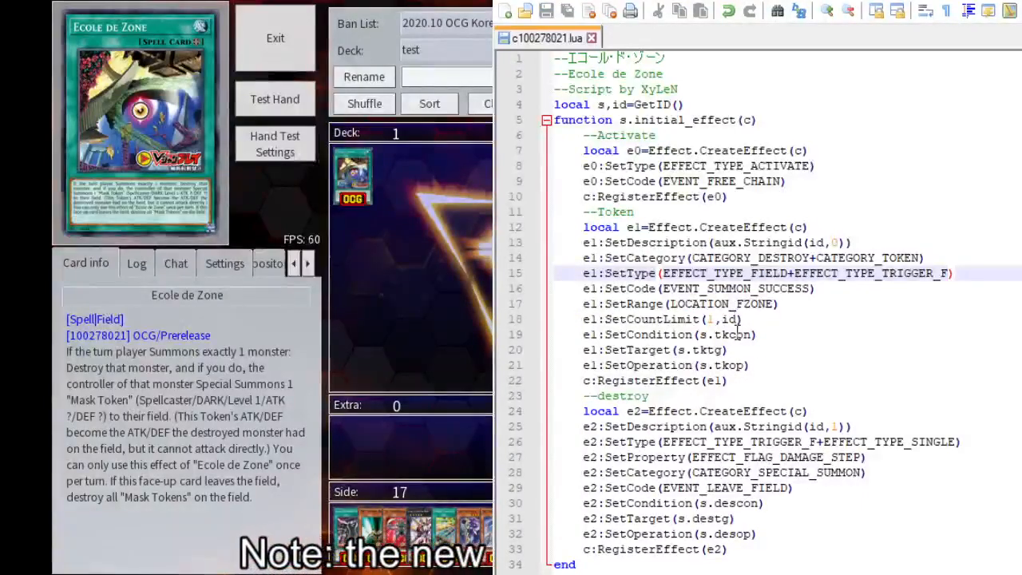
# Replace tc==re:GetHandler() in s.tkcon with a tc:IsSummonPlayer(Duel. check.
pyautogui.scroll(-3)
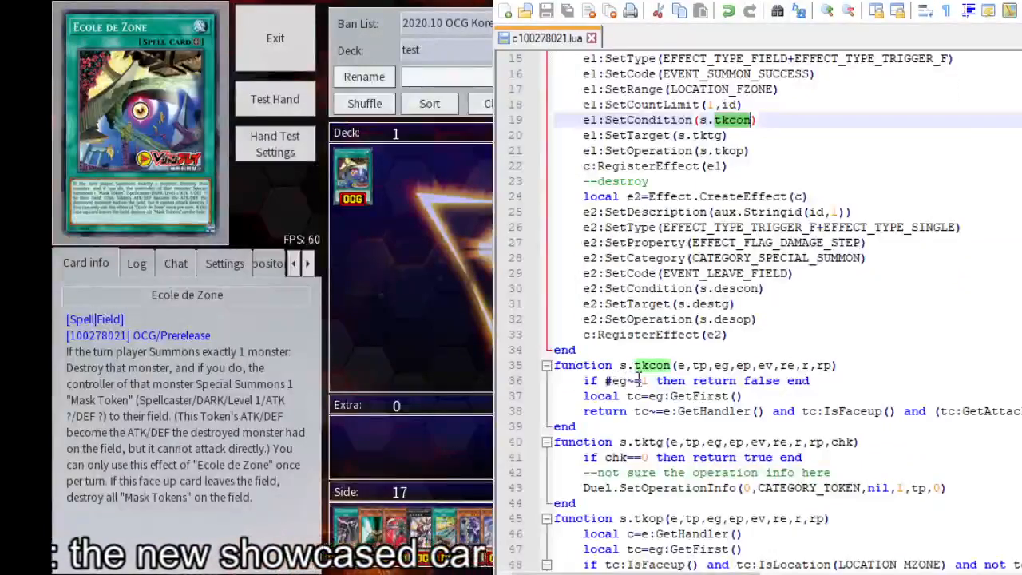
pyautogui.doubleClick(760, 380)
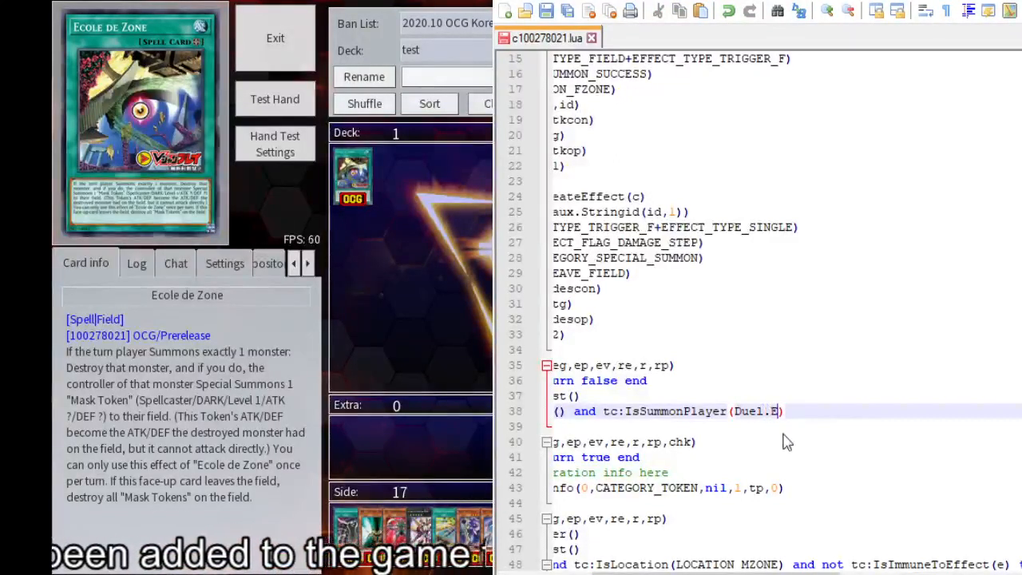
# Complete the condition as tc:IsSummonPlayer(Duel.GetTurnPlayer()) and select true in s.tktg for replacement.
pyautogui.write('GetTurnP1')
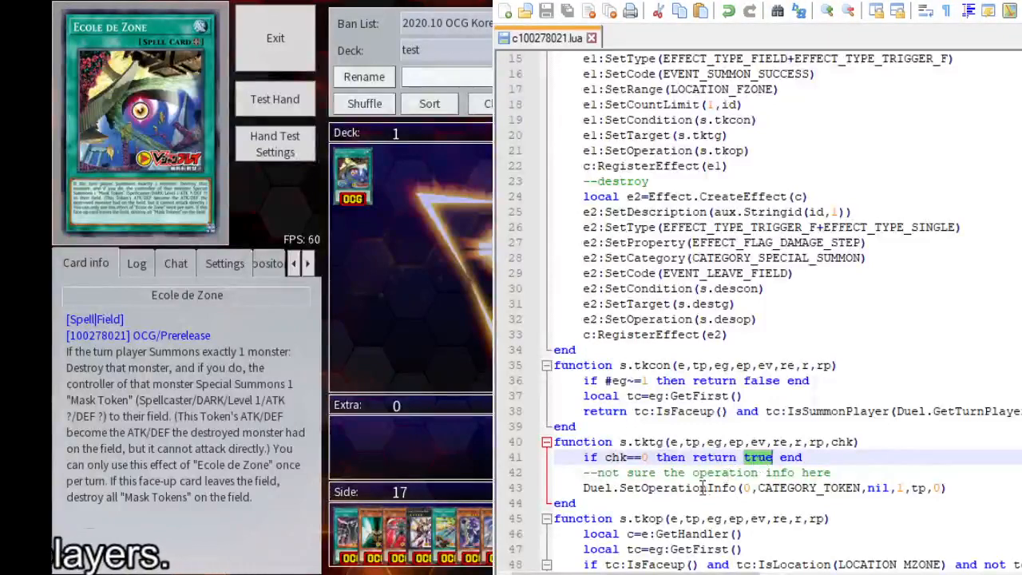
pyautogui.doubleClick(807, 489)
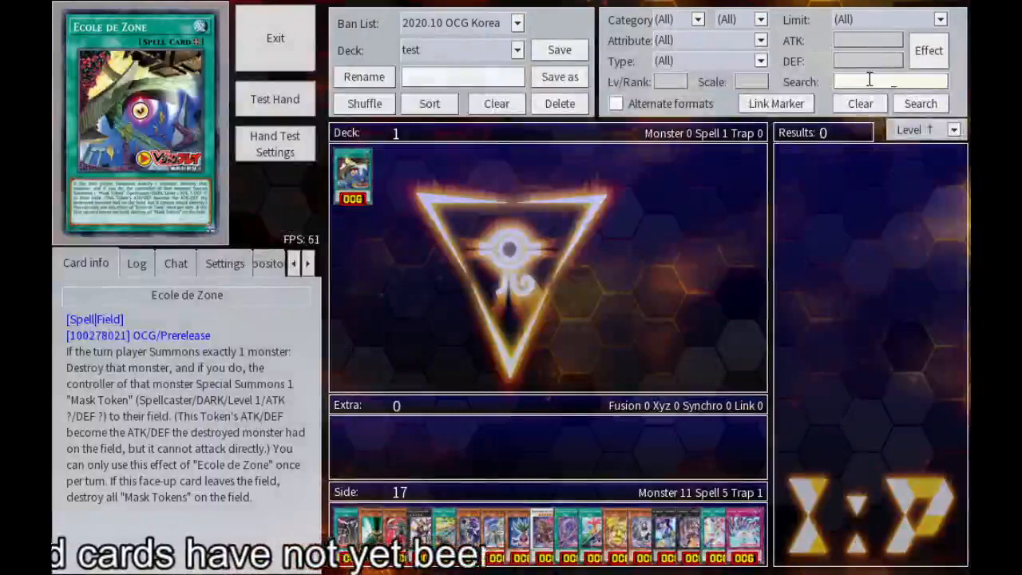
# Search for 'raigeki' to display the official Raigeki spell card and its ID.
pyautogui.write('raigeki')
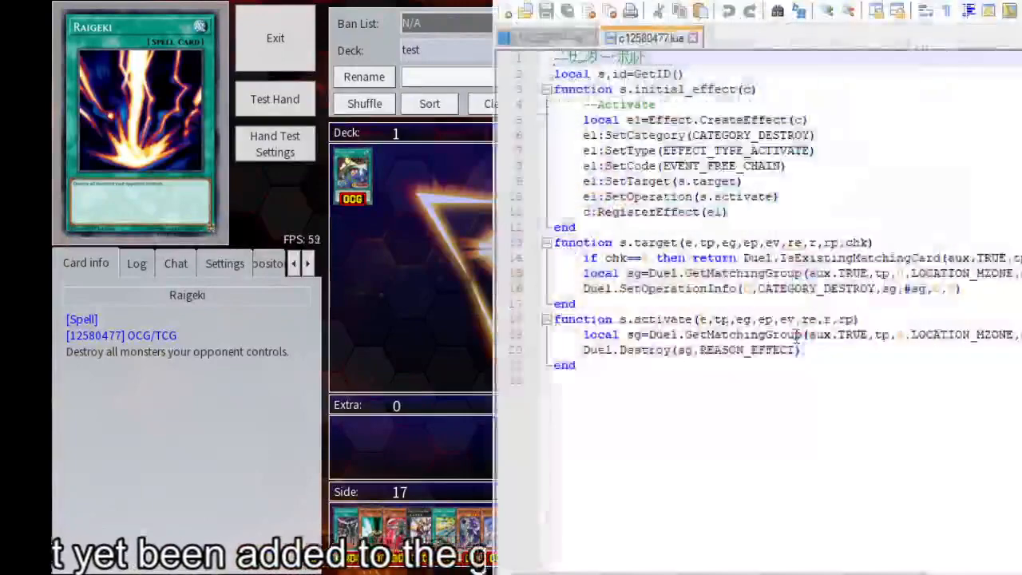
# Inspect the Duel.SetOperationInfo line in Raigeki's c12580477 script.
pyautogui.click(549, 39)
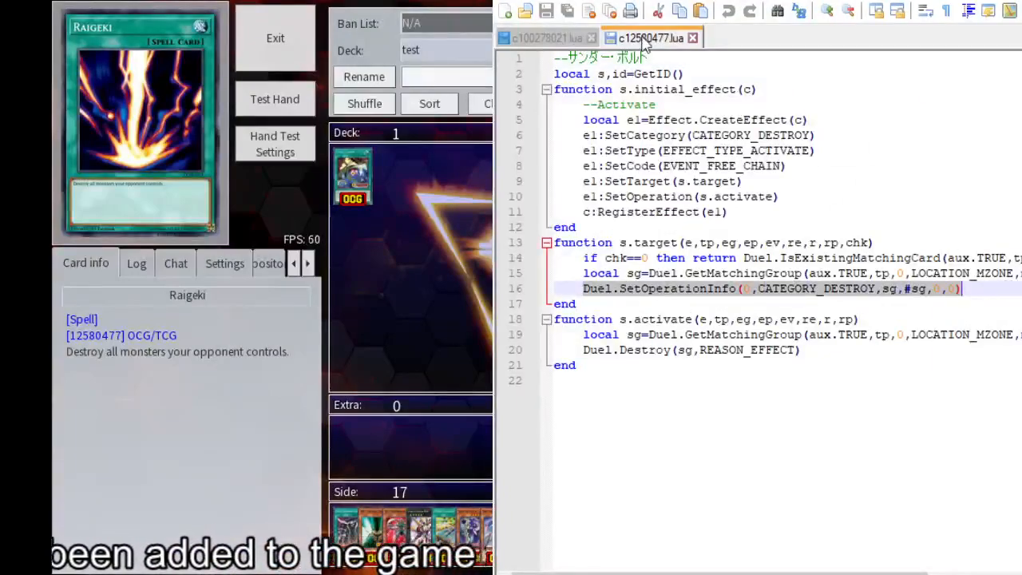
pyautogui.click(546, 38)
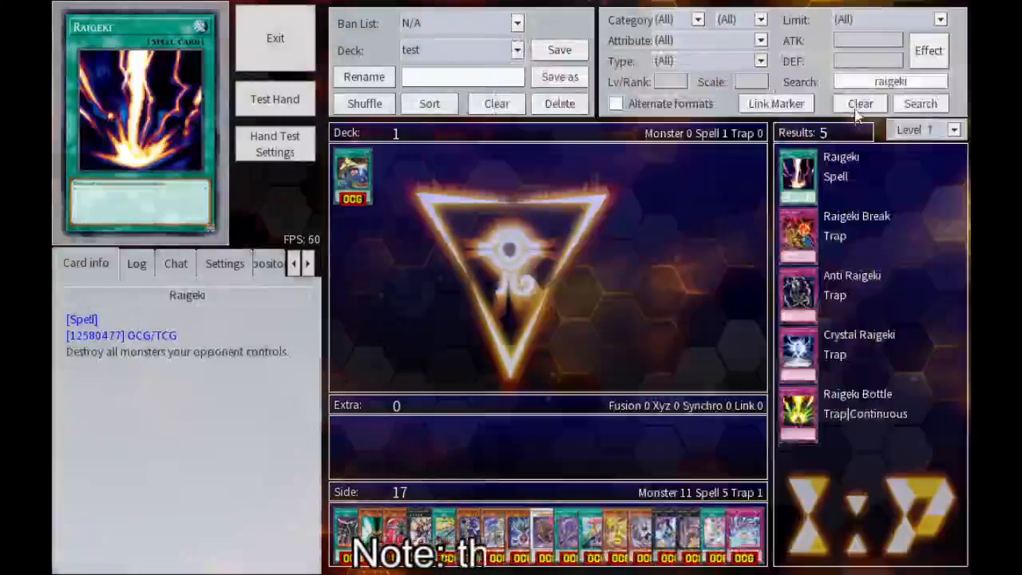
# Search 'pa' to review One-Time Passcode's token script, then clear the search results.
pyautogui.write('pa')
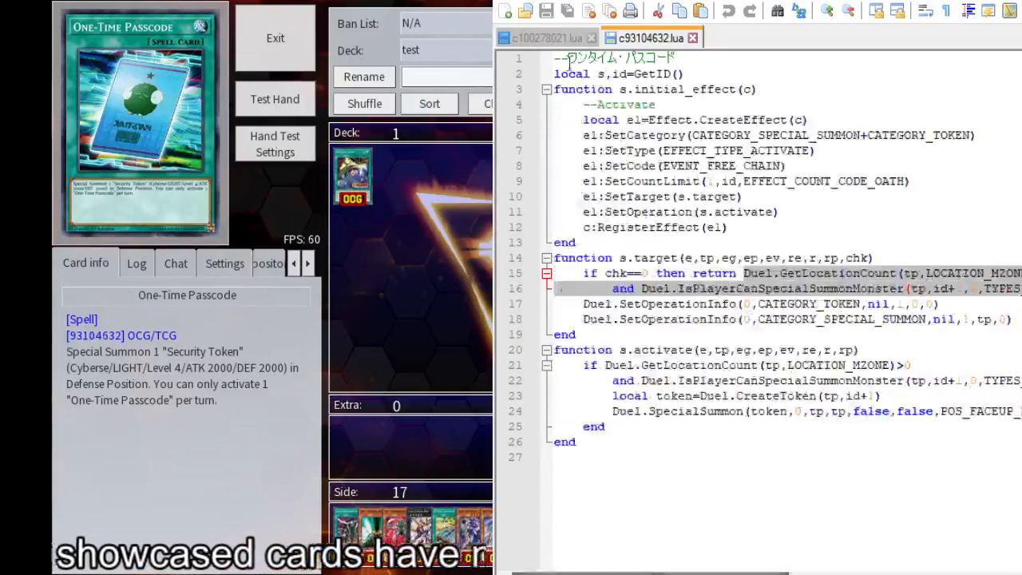
pyautogui.click(544, 39)
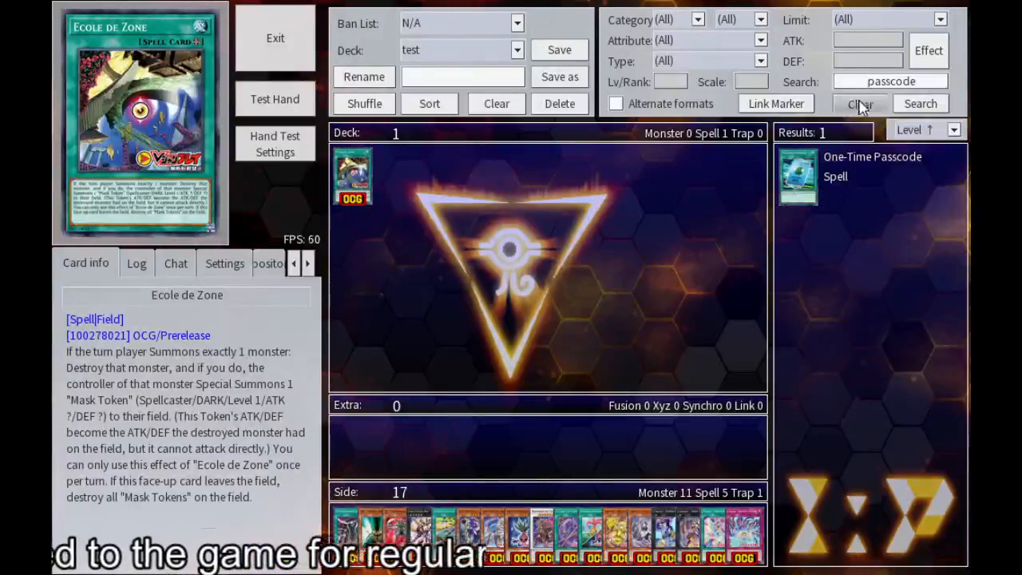
pyautogui.click(860, 103)
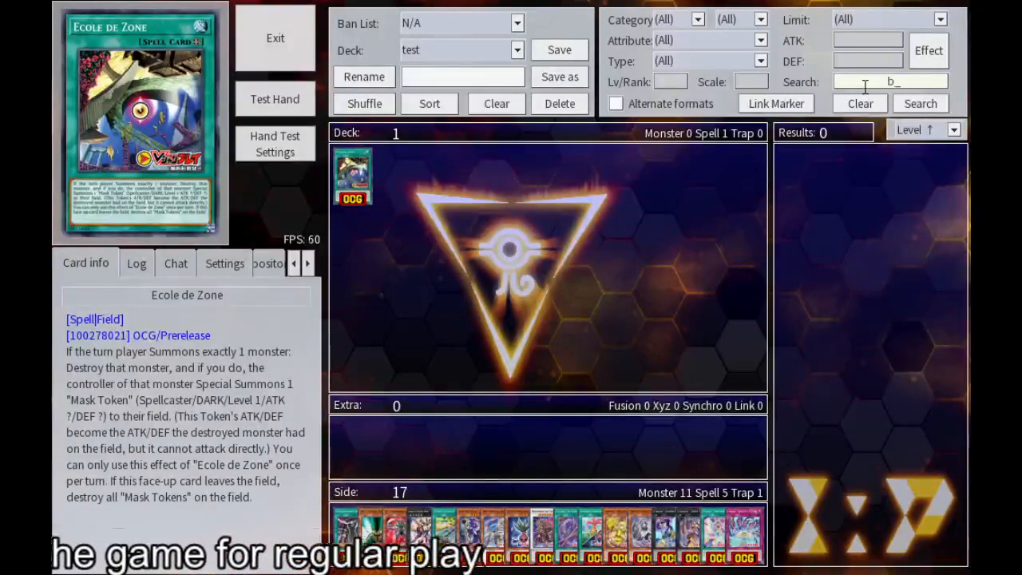
# Locate the e:GetHandler():IsRelateToEffect(e) check in s.sptg of c71645242.lua (Black Garden).
pyautogui.write('l')
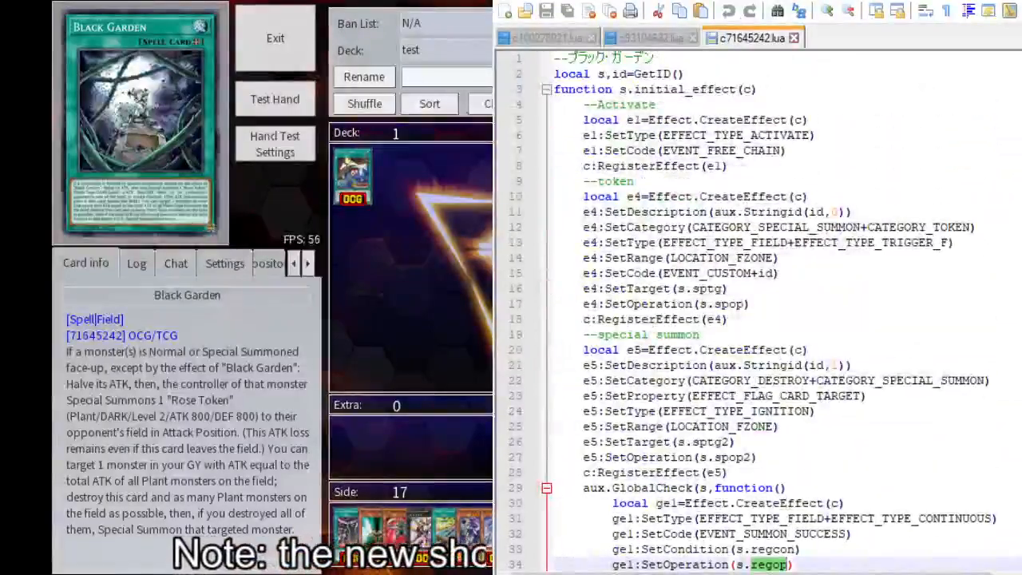
pyautogui.scroll(-3)
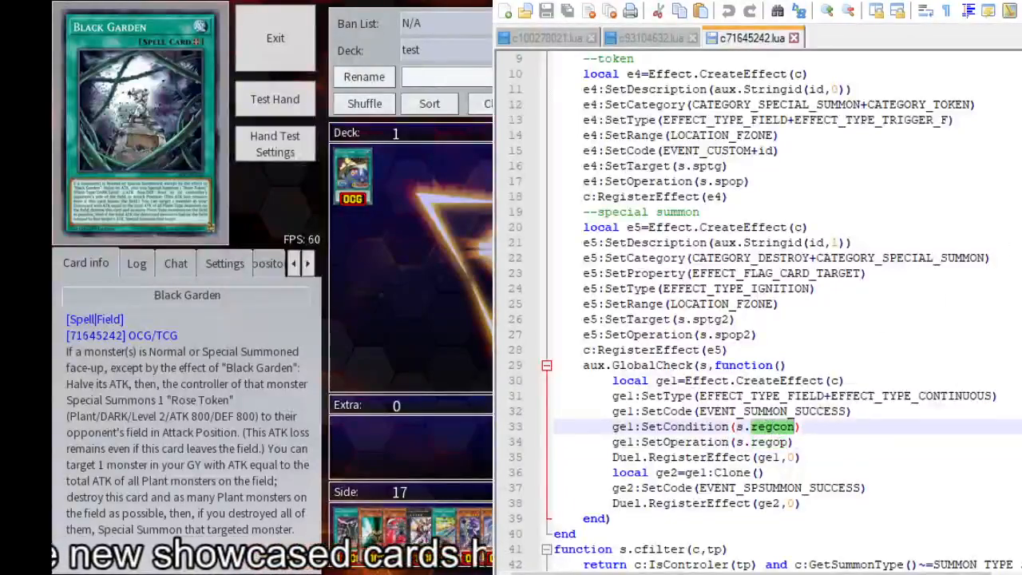
pyautogui.scroll(-3)
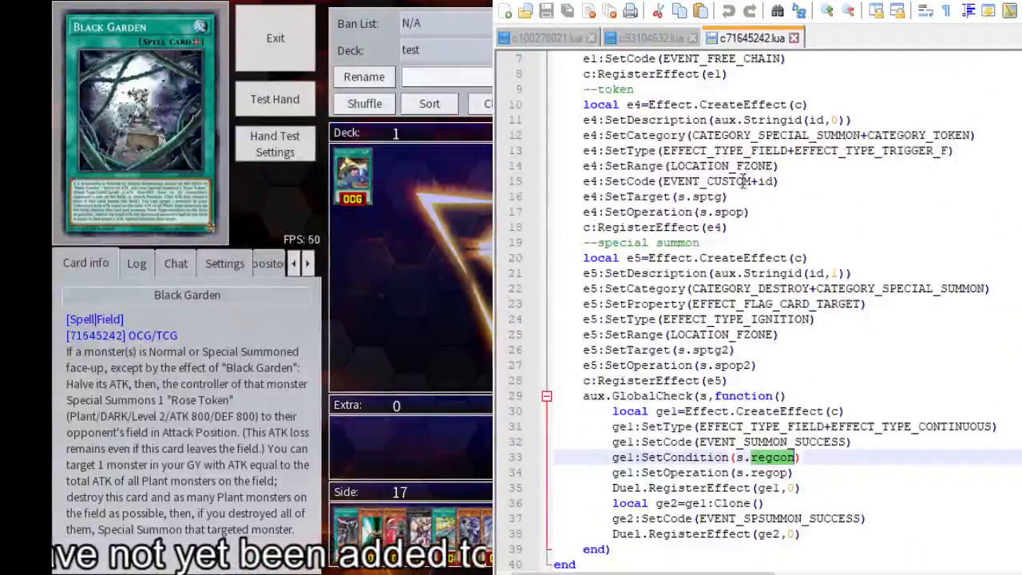
pyautogui.scroll(-3)
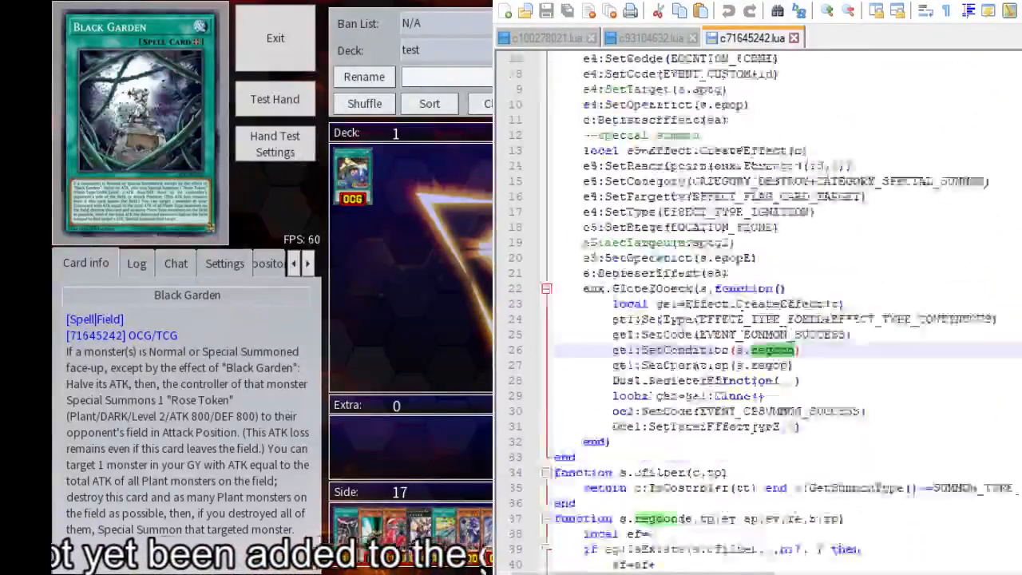
pyautogui.scroll(-3)
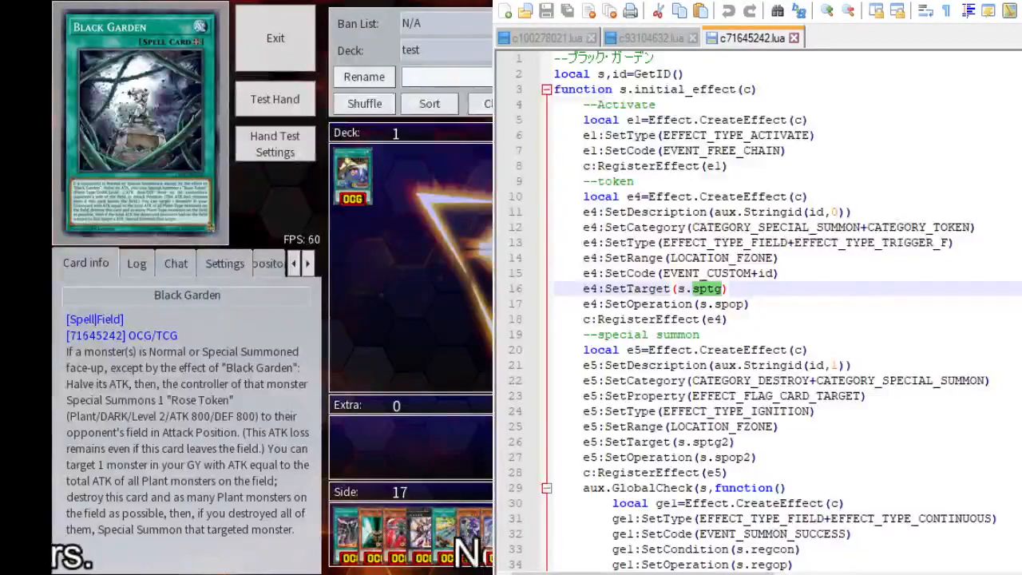
pyautogui.scroll(-3)
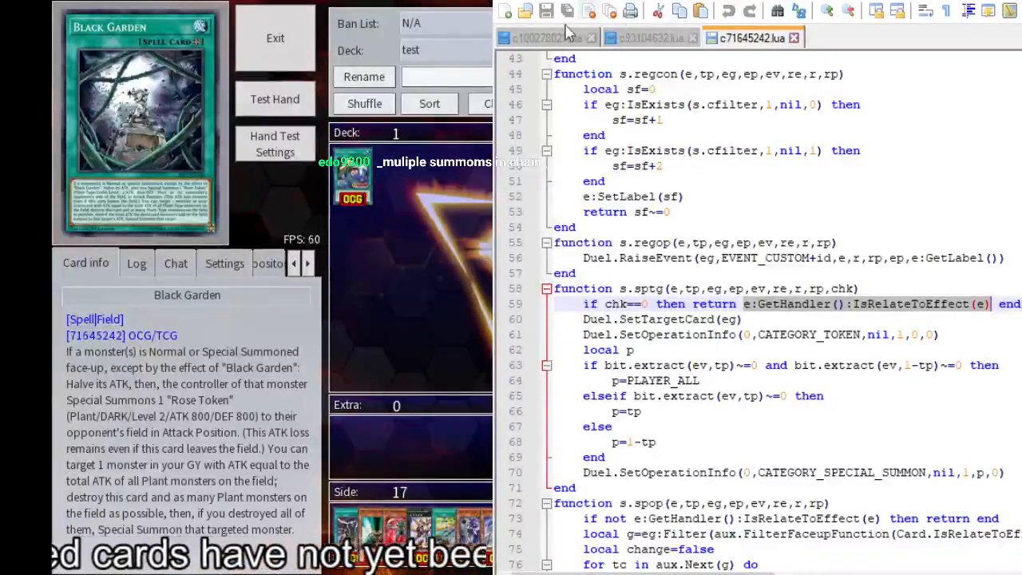
# Add 'if not e:GetHandler():IsRelateToEffect(e) then return end' at the start of s.tkop in c100278021.lua.
pyautogui.click(546, 38)
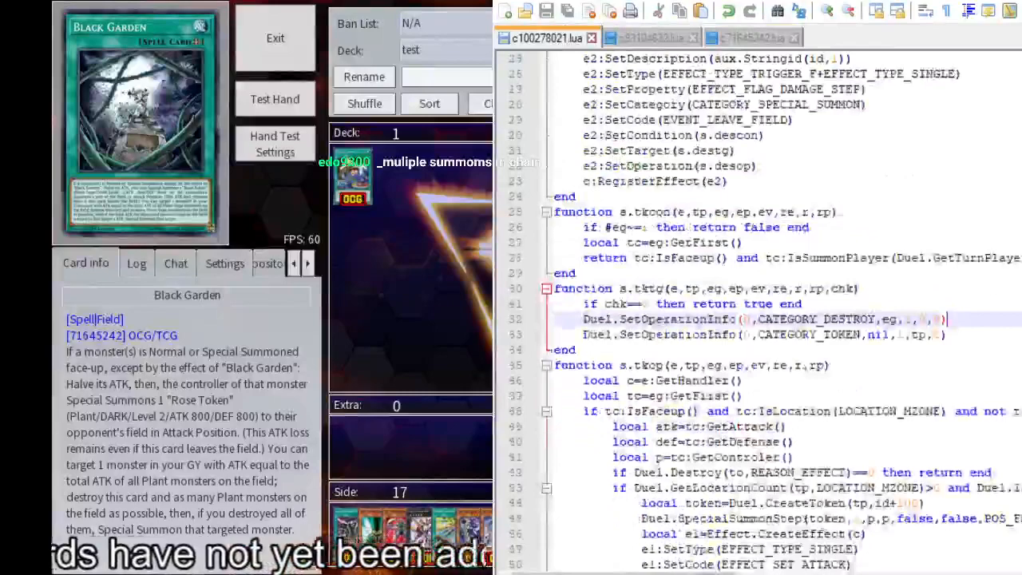
pyautogui.click(751, 38)
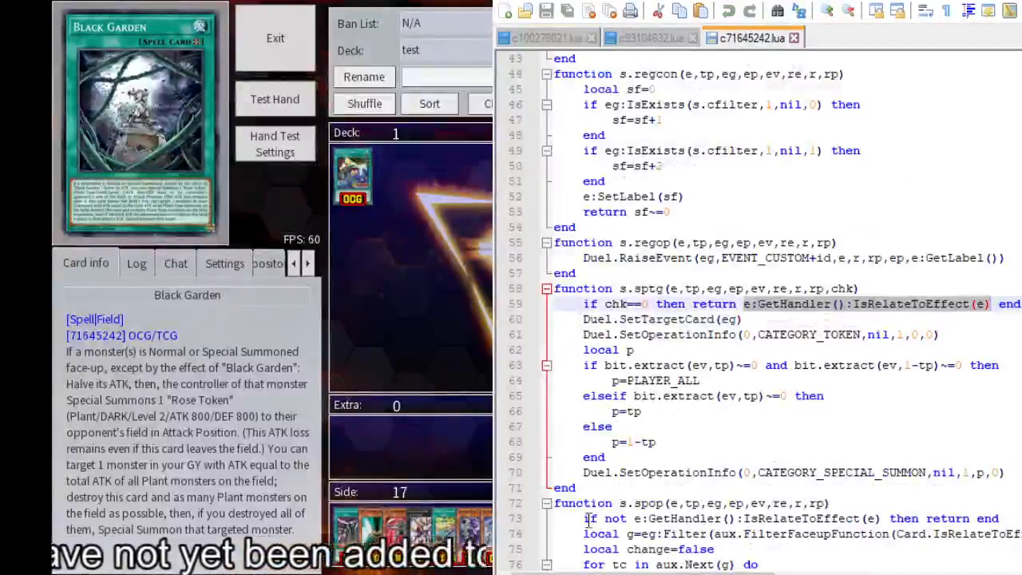
pyautogui.click(546, 38)
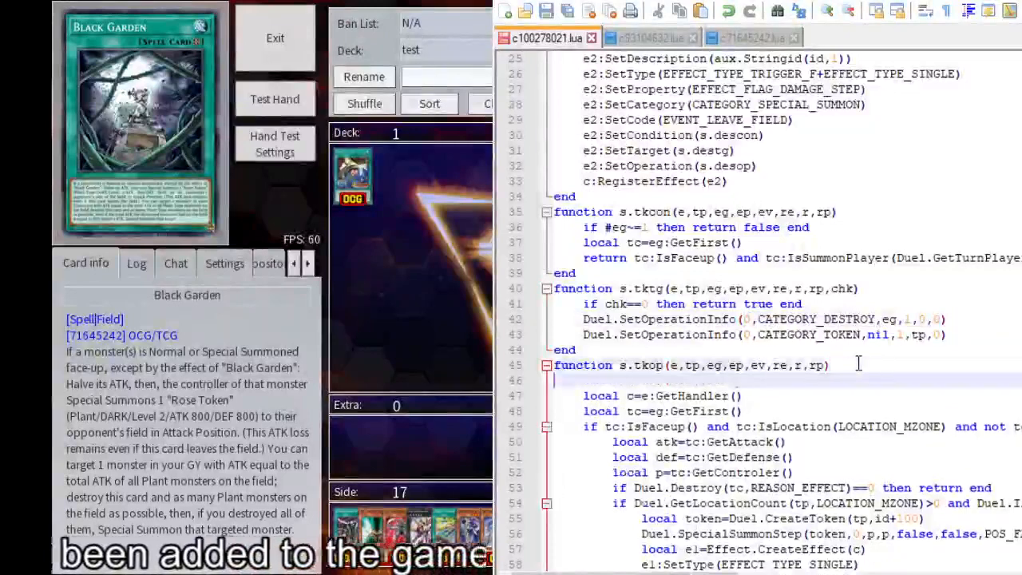
pyautogui.write('if not e:GetHandler():IsRelateToEffect(e) then return end')
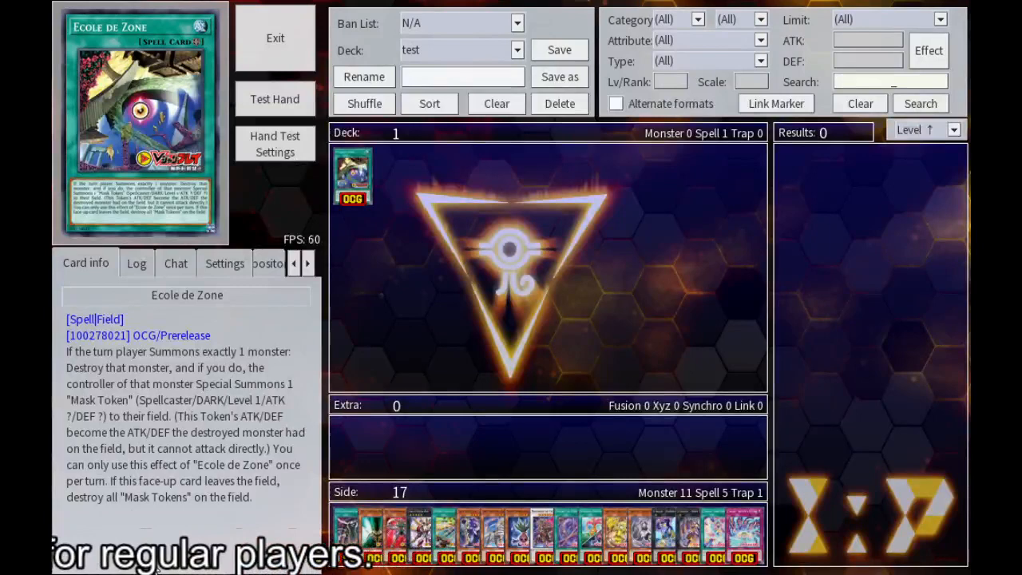
pyautogui.write('bl')
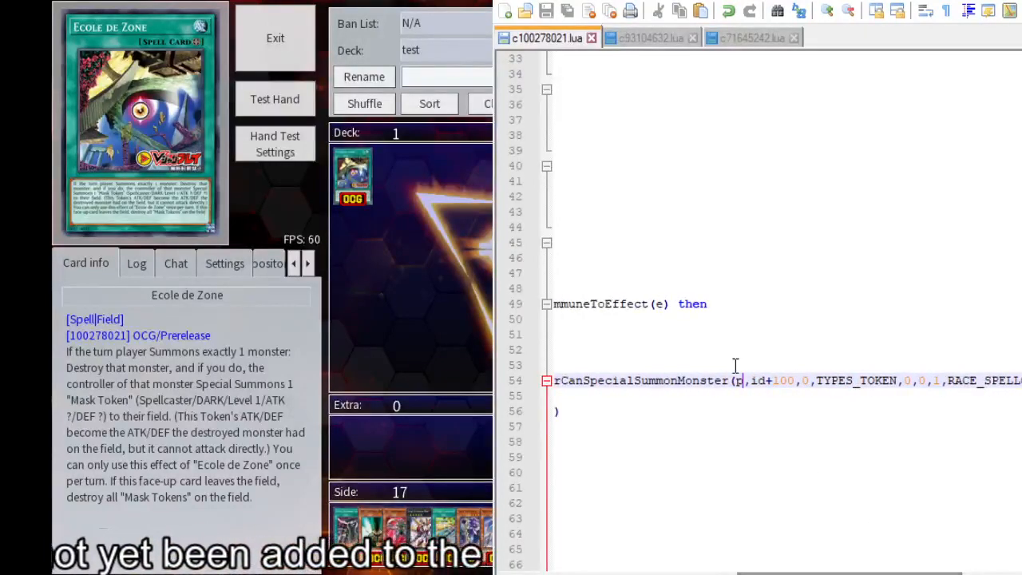
# Replace the 0,0 stat arguments in IsPlayerCanSpecialSummonMonster with atk,def.
pyautogui.click(751, 38)
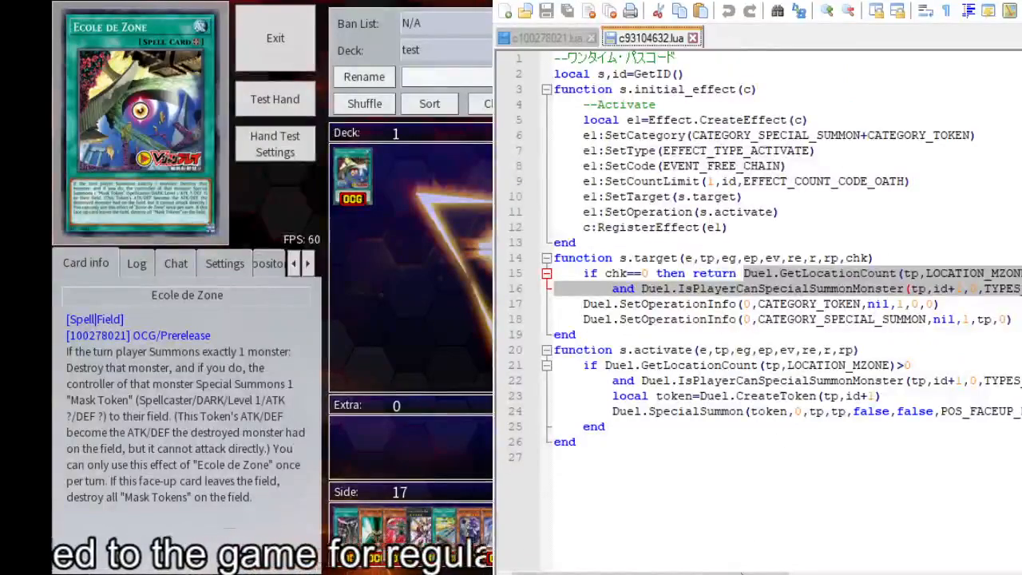
pyautogui.hscroll(3)
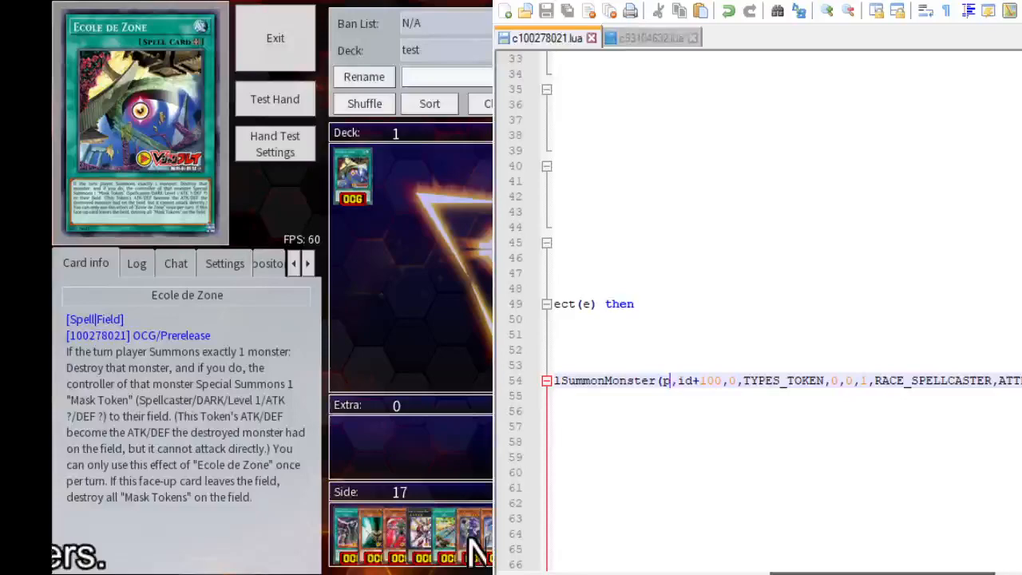
pyautogui.write('atk,def')
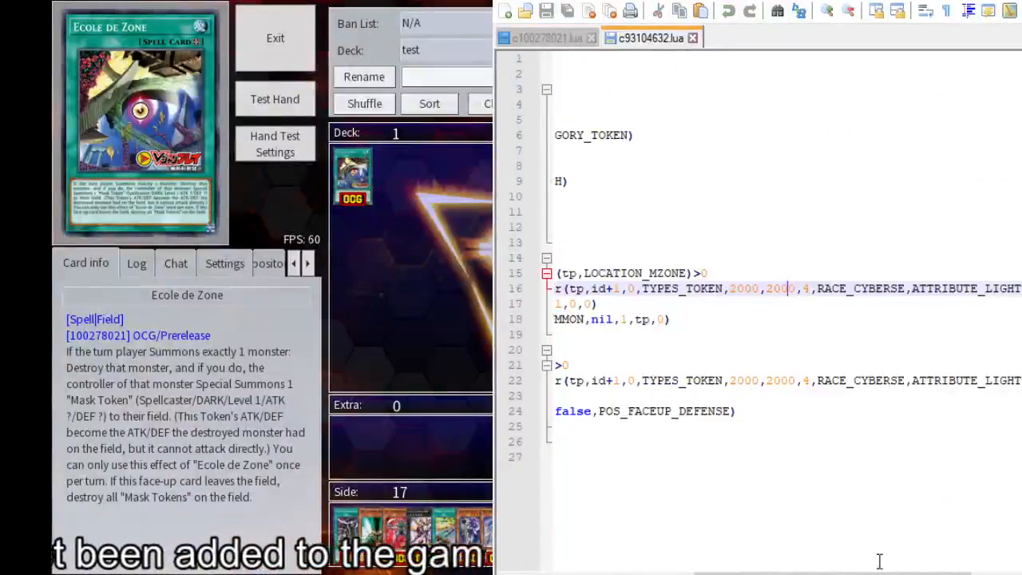
pyautogui.click(543, 38)
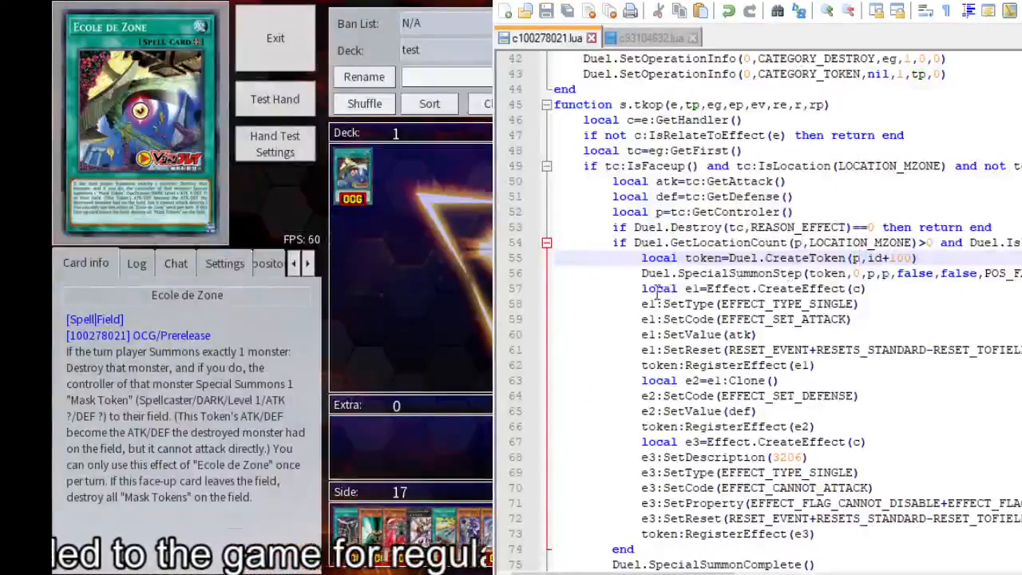
# Insert a '--Set ATK/DEF' comment line above local e1=Effect.CreateEffect(c) in s.tkop.
pyautogui.click(658, 287)
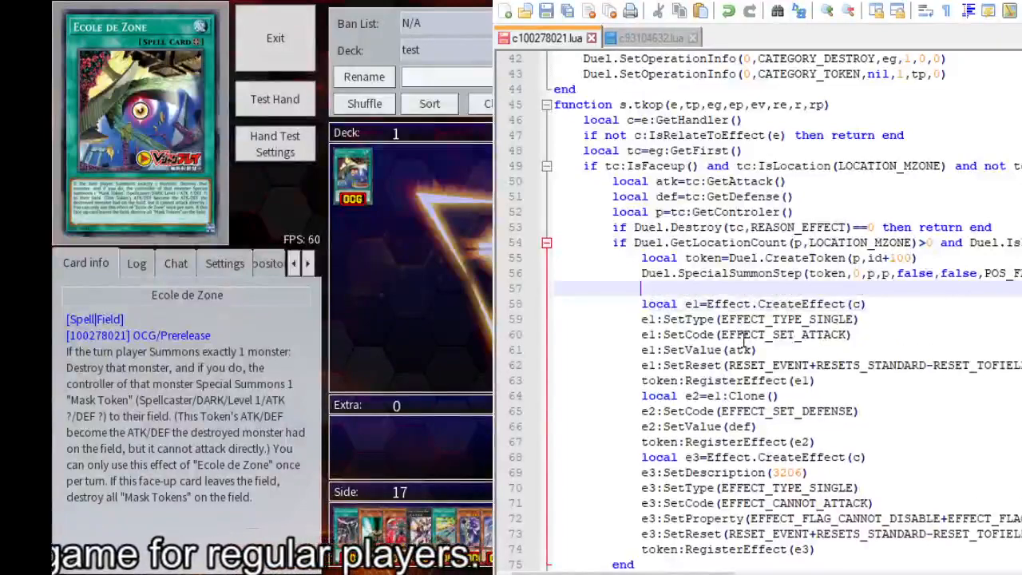
pyautogui.write('--')
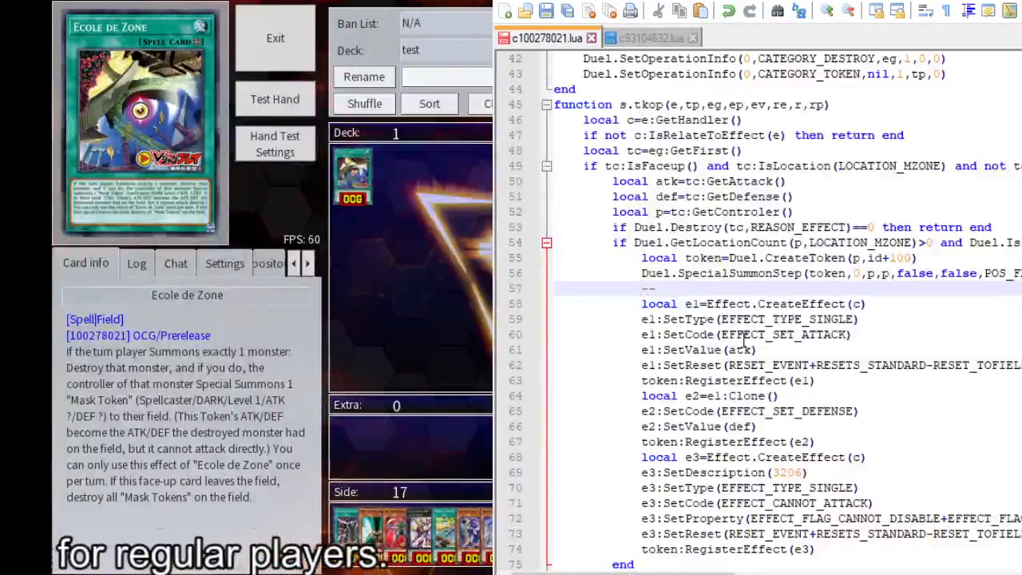
pyautogui.write('Set ATK/DEF')
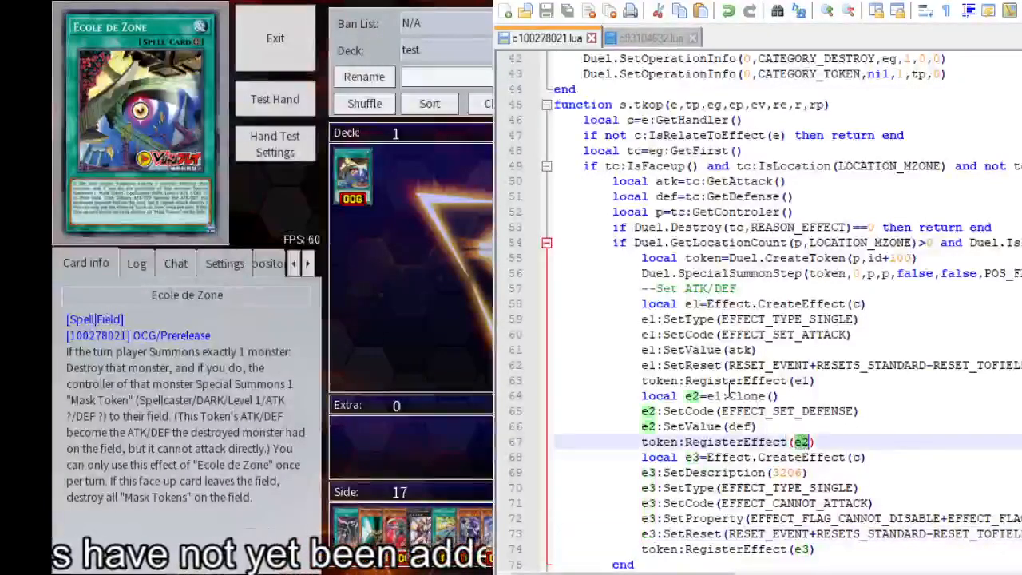
pyautogui.scroll(-3)
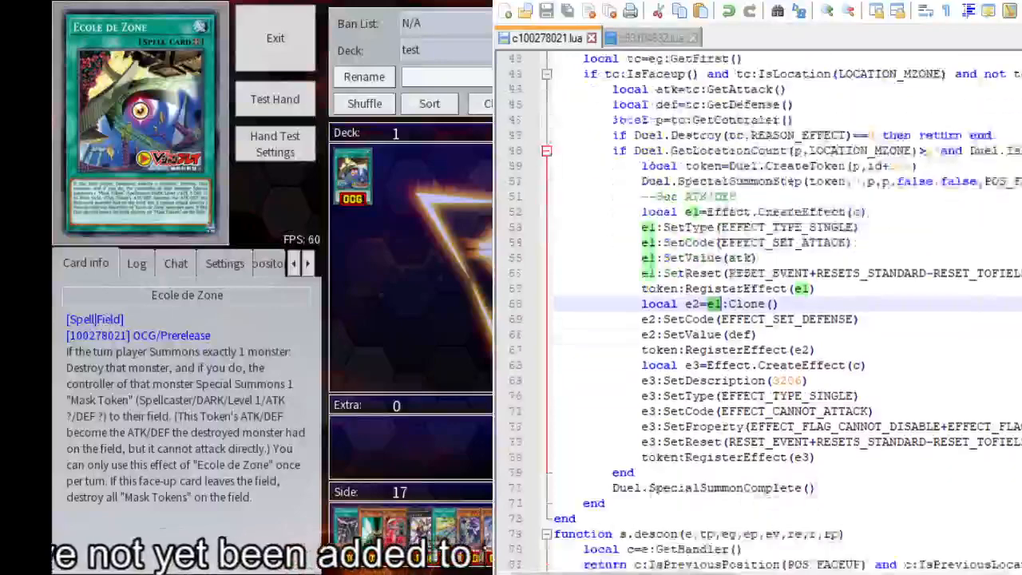